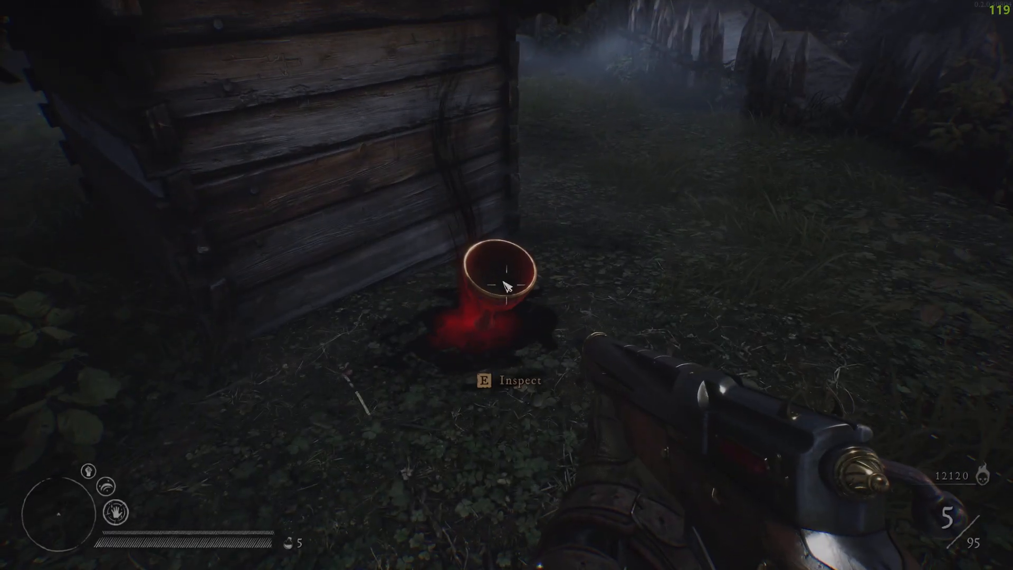
Pick up the cleansed goblet, then shoot the hillside mercenary and the woodsmen in the camp.
key(e)
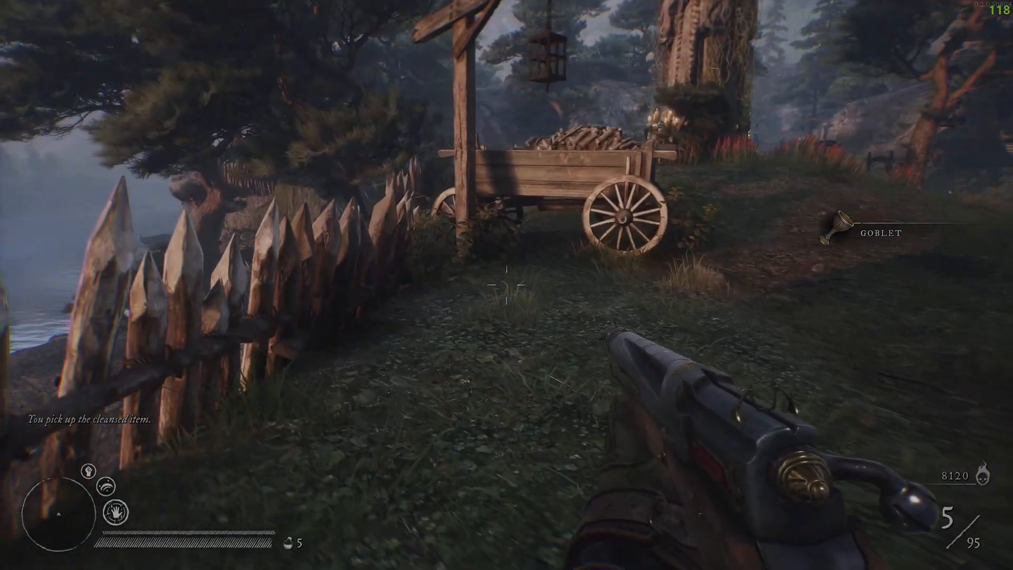
mouse_move(507, 285)
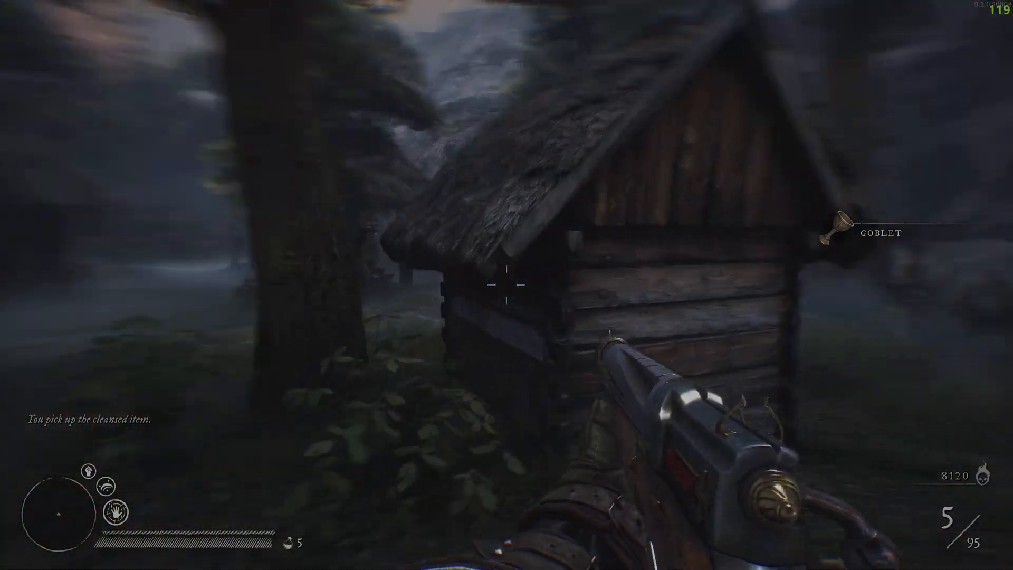
mouse_move(507, 289)
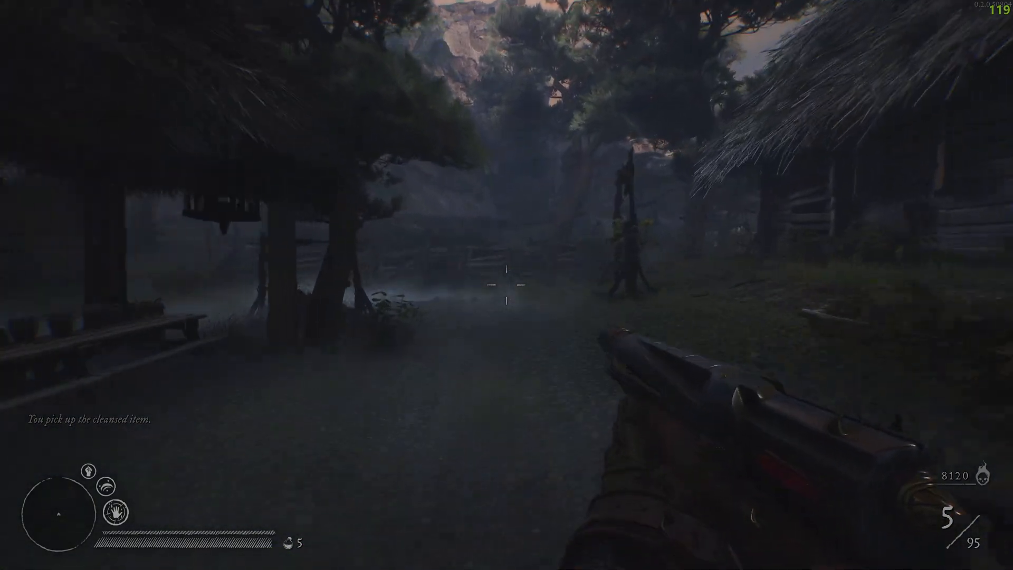
mouse_move(507, 285)
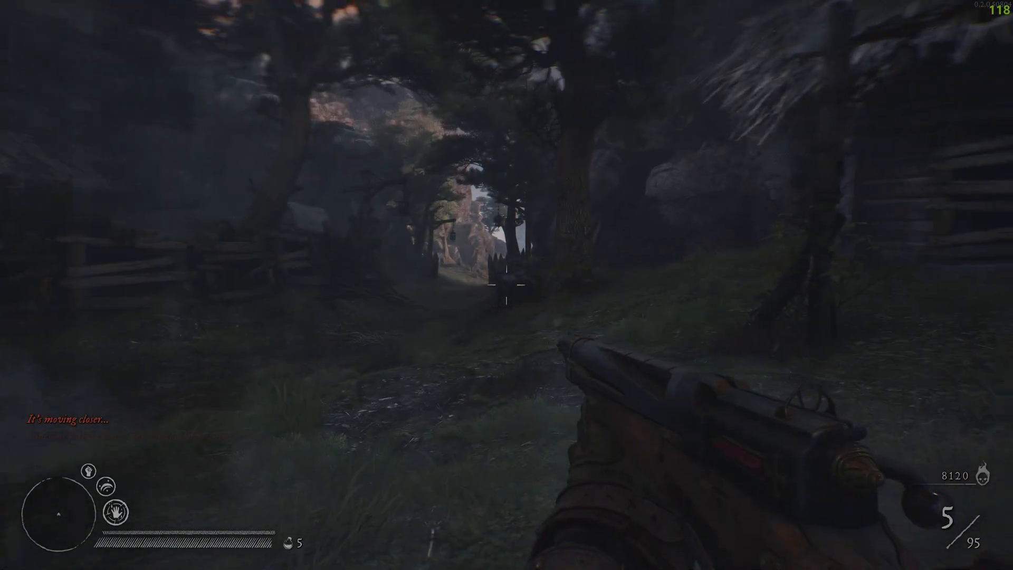
mouse_move(507, 285)
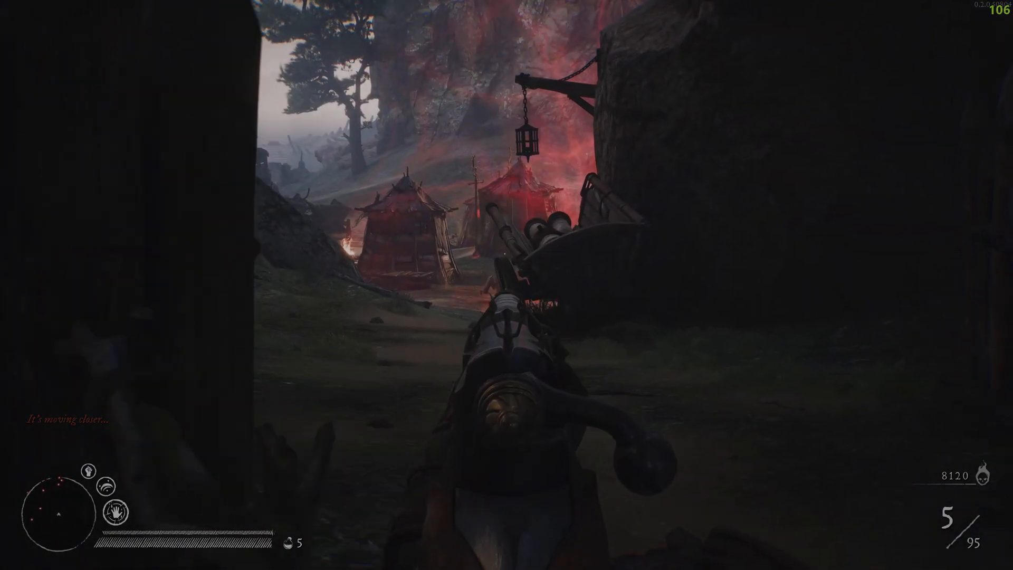
mouse_move(506, 284)
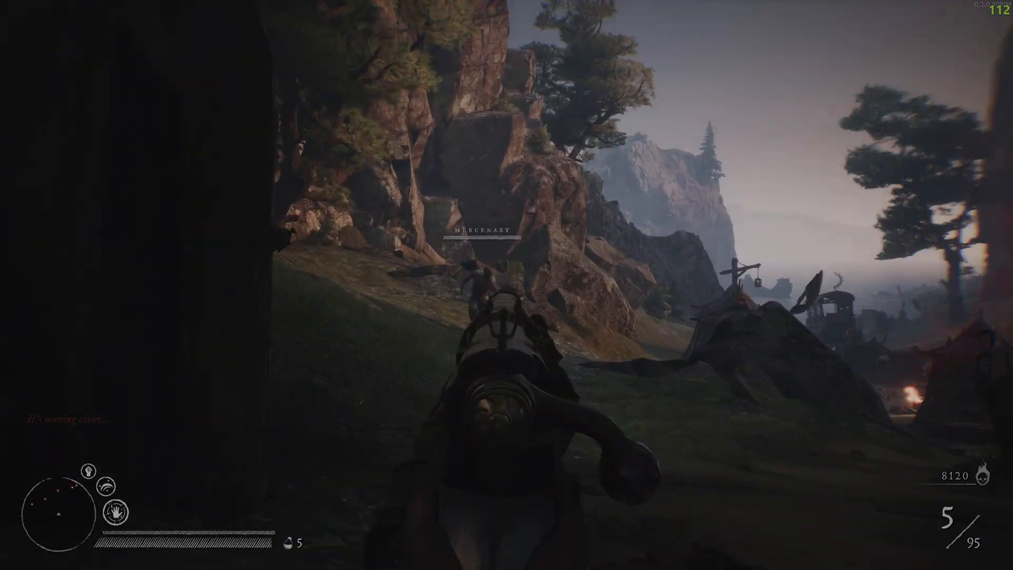
click(507, 285)
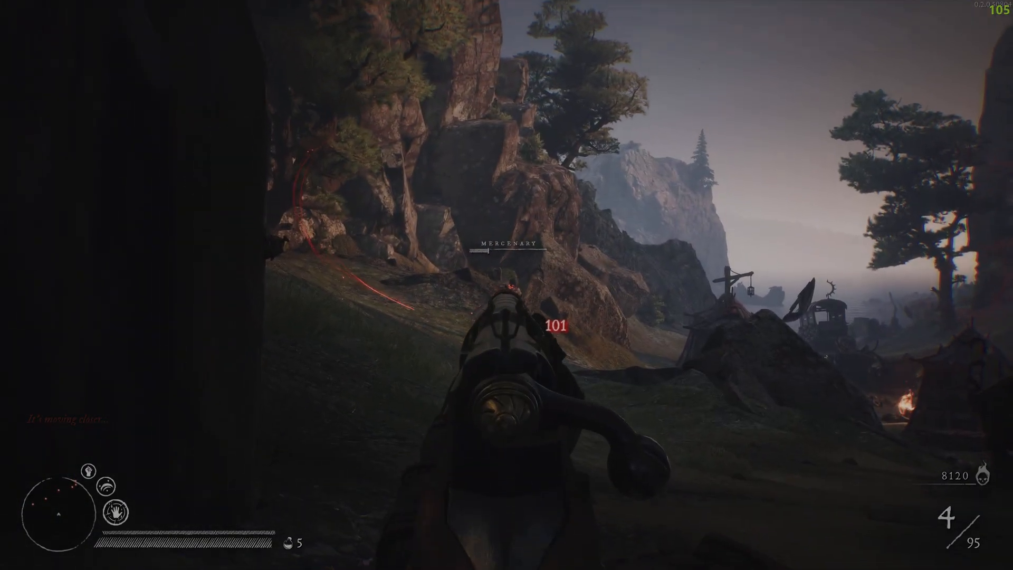
click(506, 285)
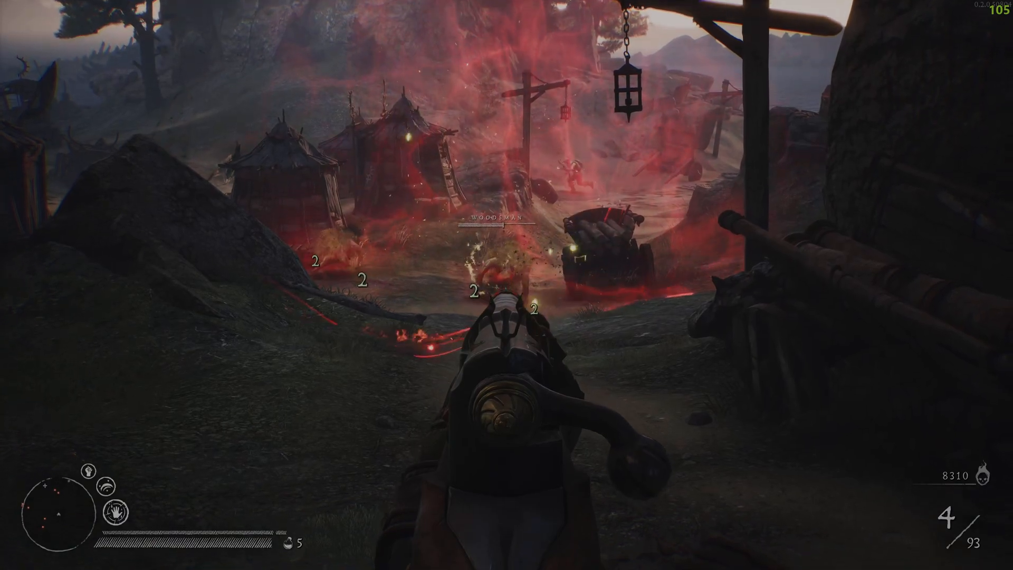
click(506, 285)
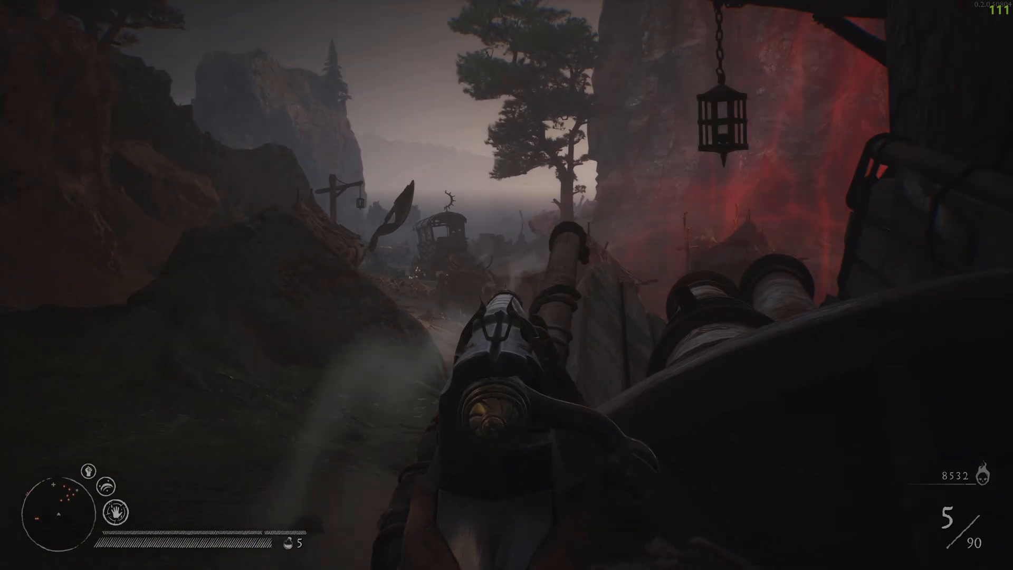
mouse_move(506, 285)
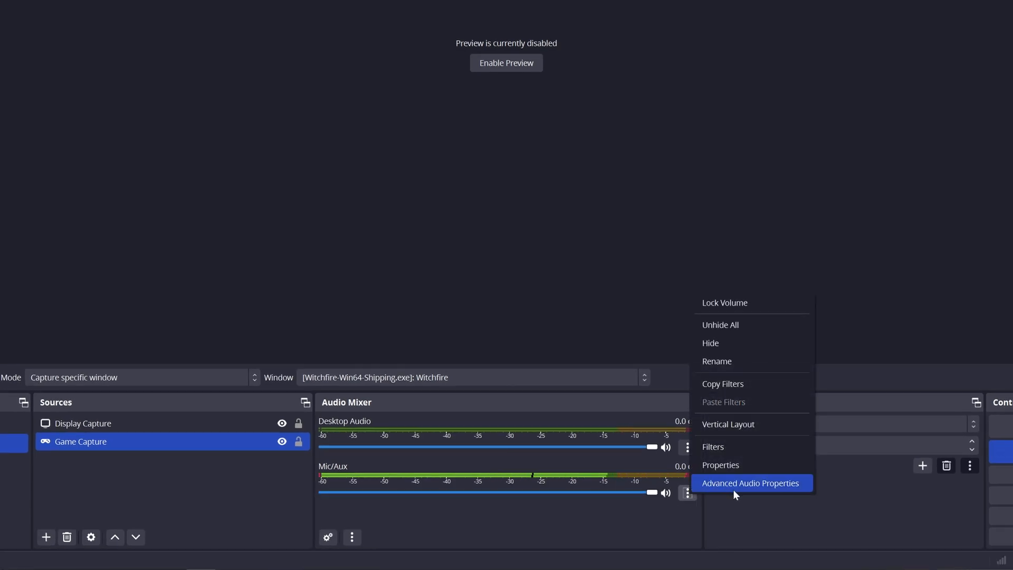
Recentre the Mic/Aux Balance slider in Advanced Audio Properties.
click(750, 482)
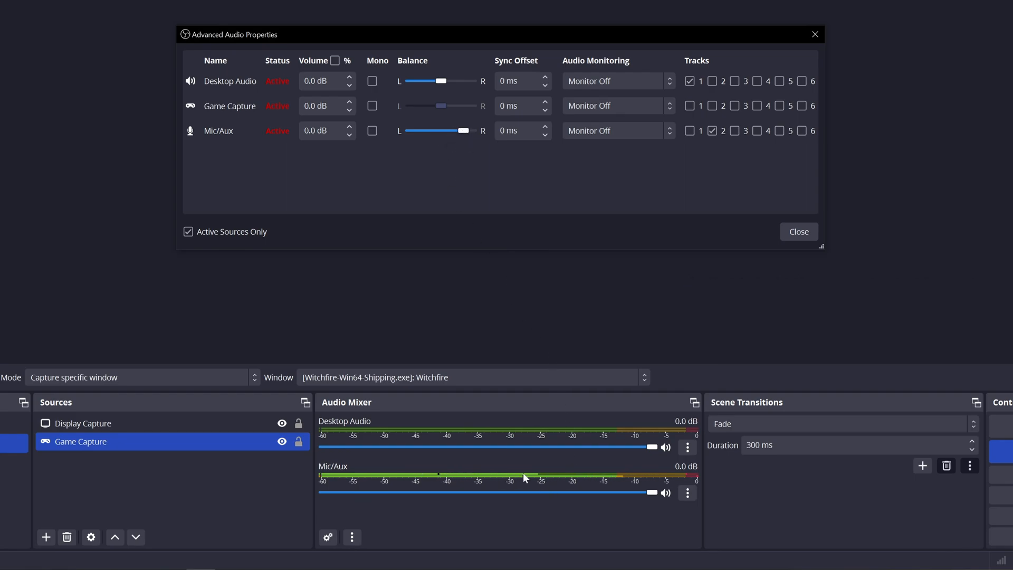
mouse_move(497, 481)
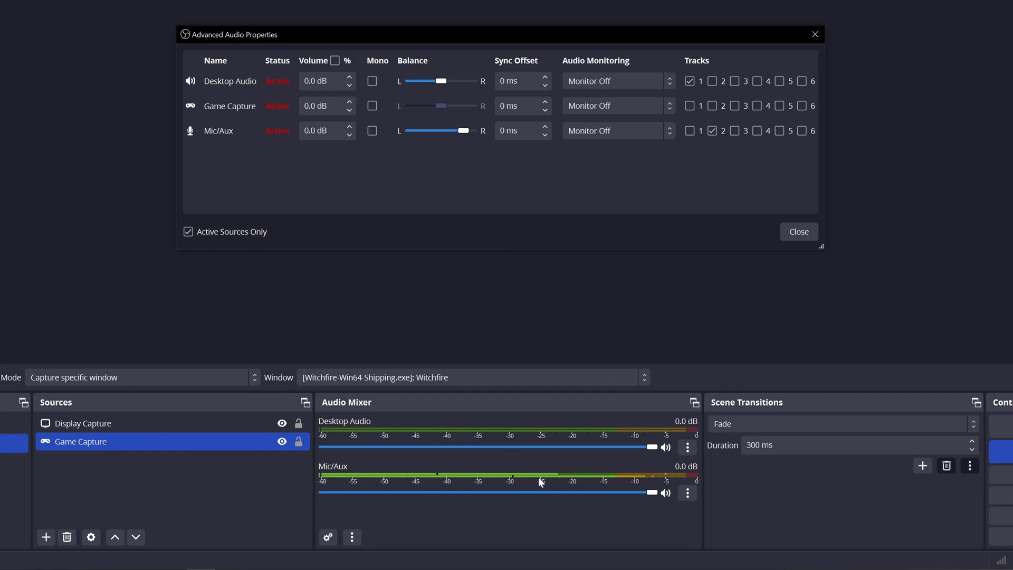
mouse_move(529, 352)
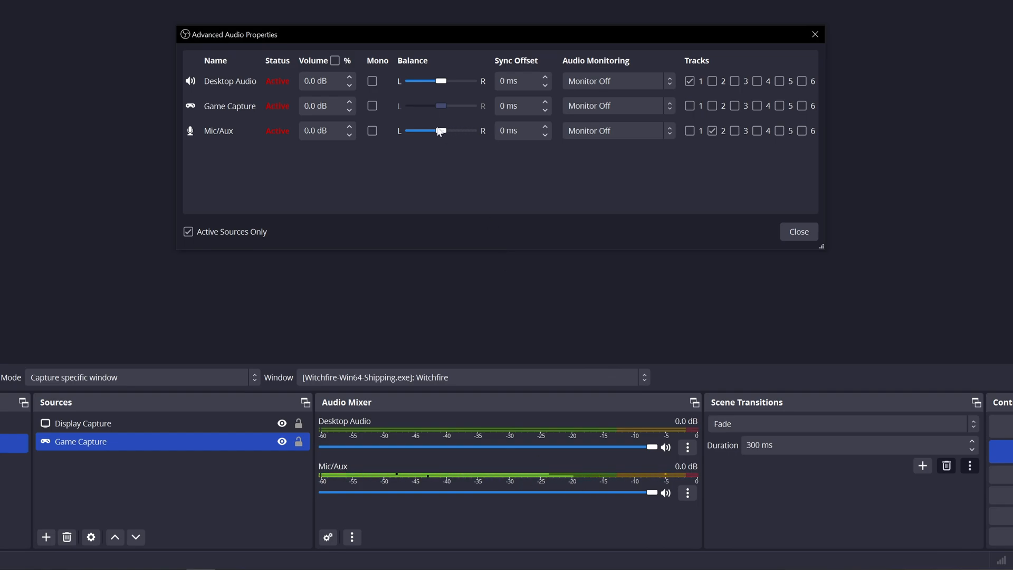
click(373, 131)
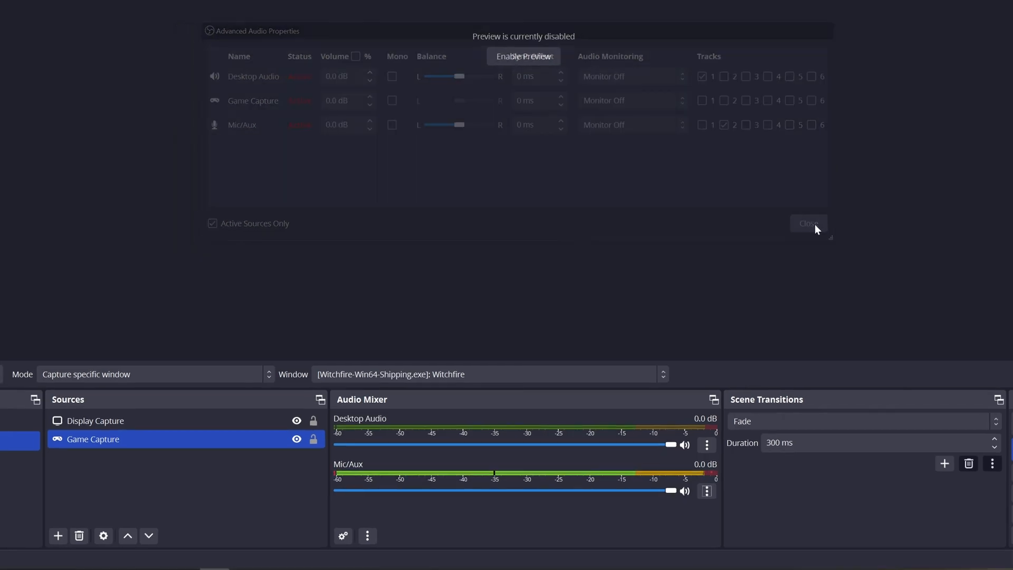
Leave the OBS audio dialog and reach Windows Settings from the Start menu.
click(808, 223)
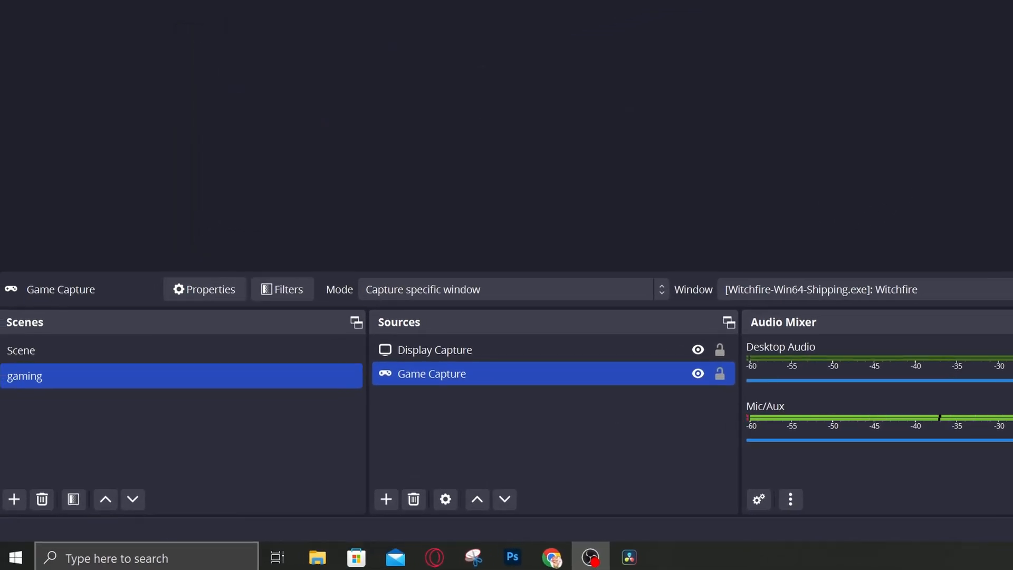
click(16, 556)
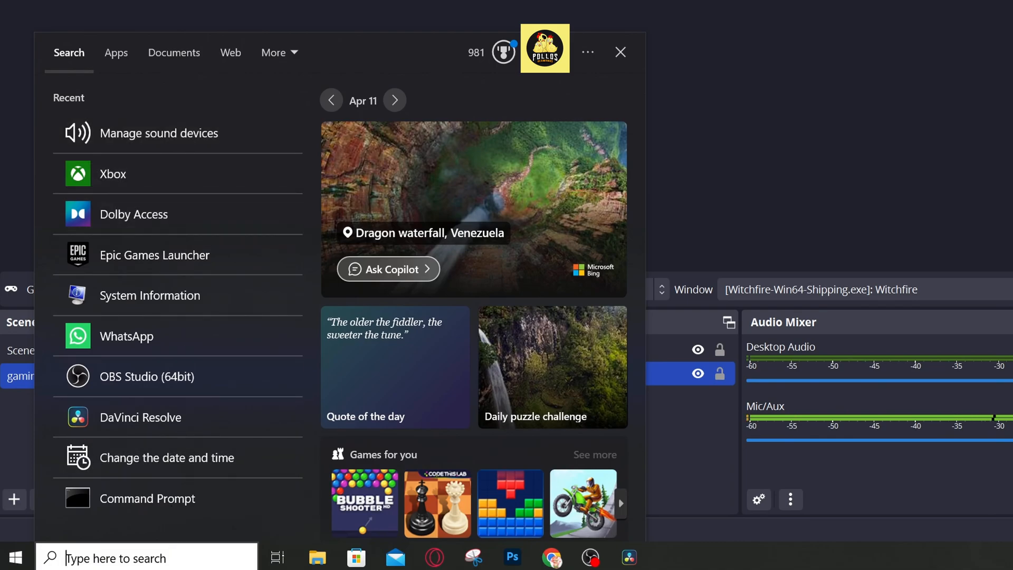
click(16, 557)
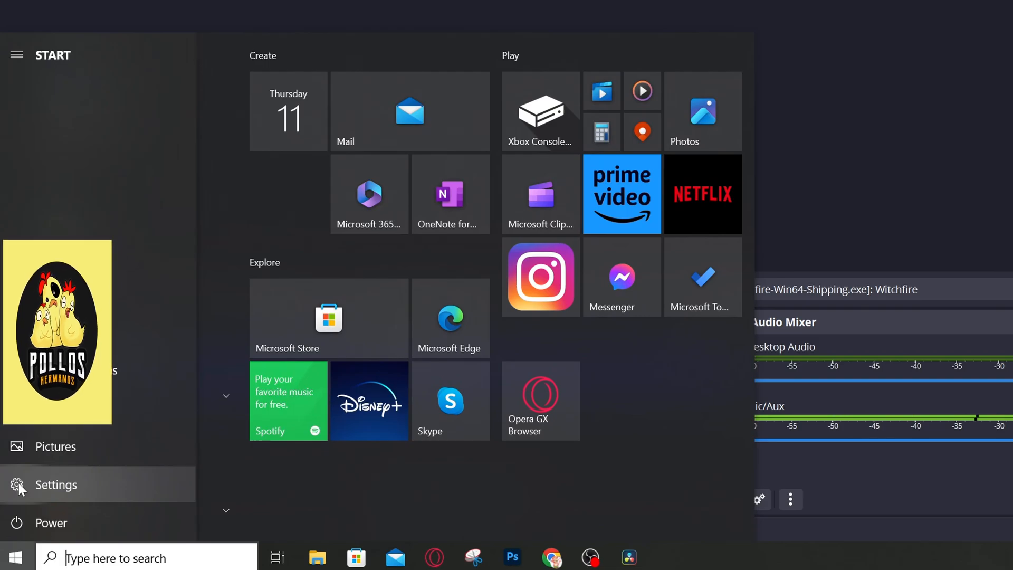
click(57, 484)
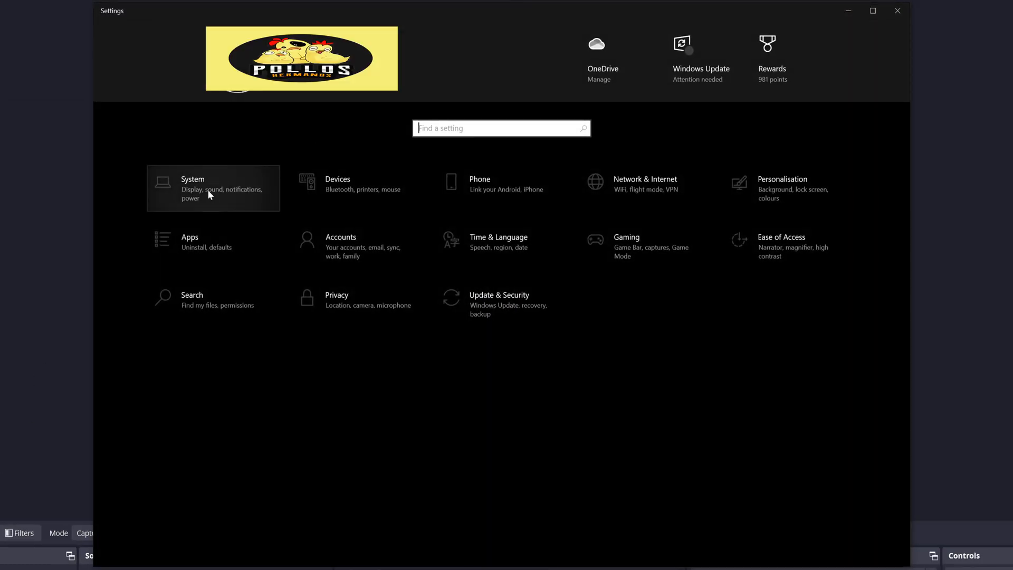
Show the System > Sound page listing output and input devices.
click(212, 188)
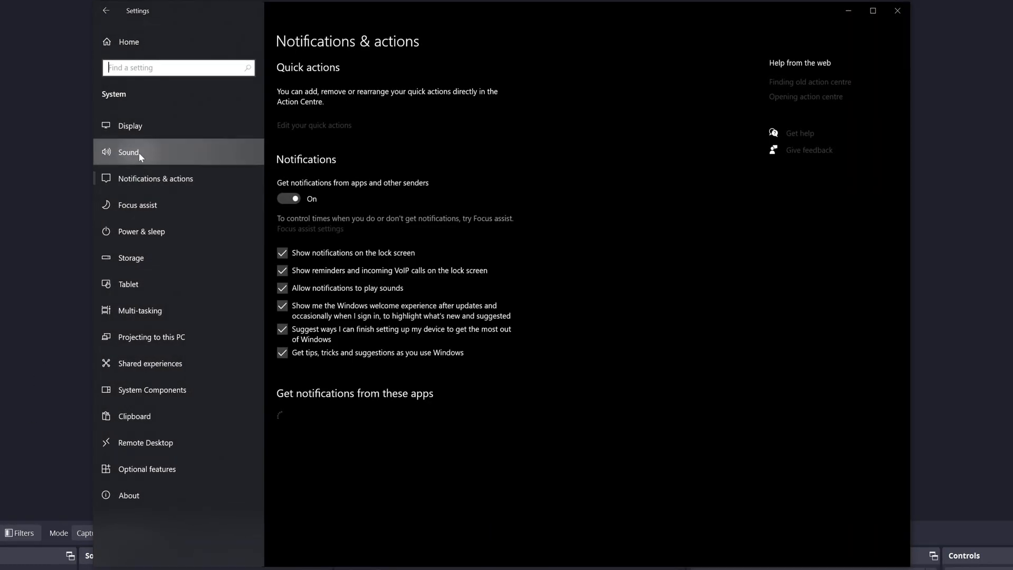
click(128, 152)
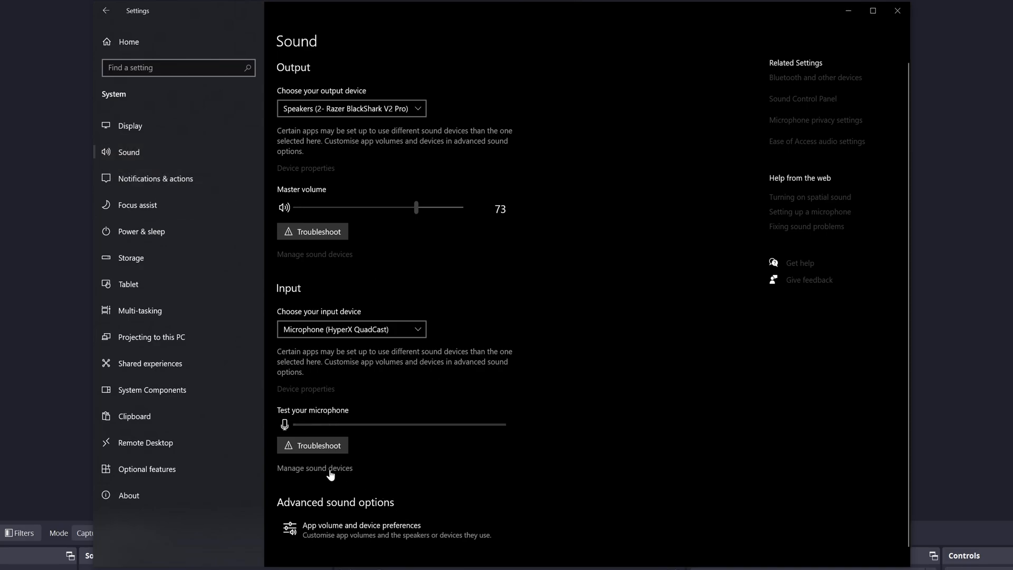
Bring up Manage sound devices under the Input section.
click(314, 467)
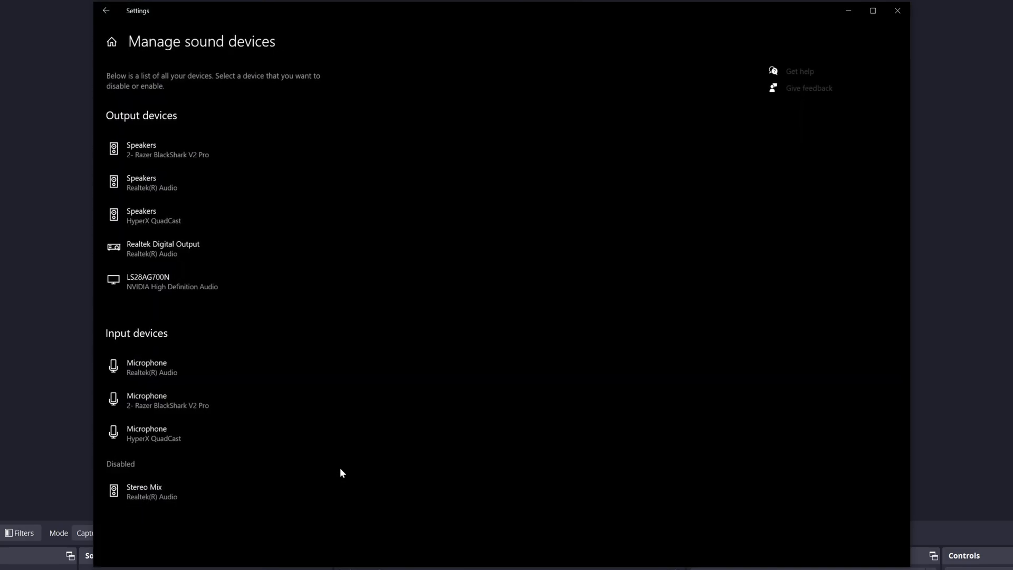
mouse_move(844, 434)
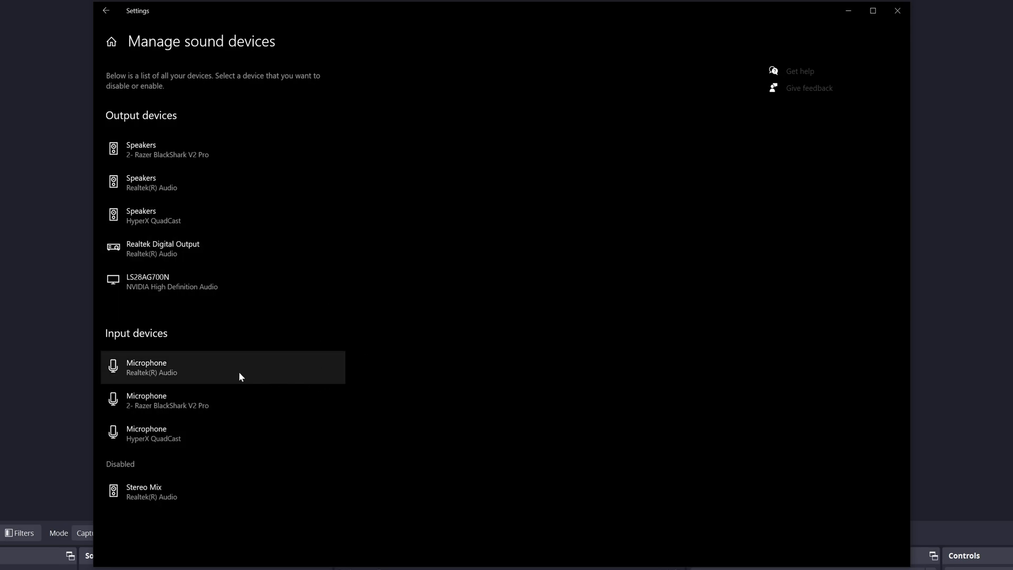
mouse_move(181, 387)
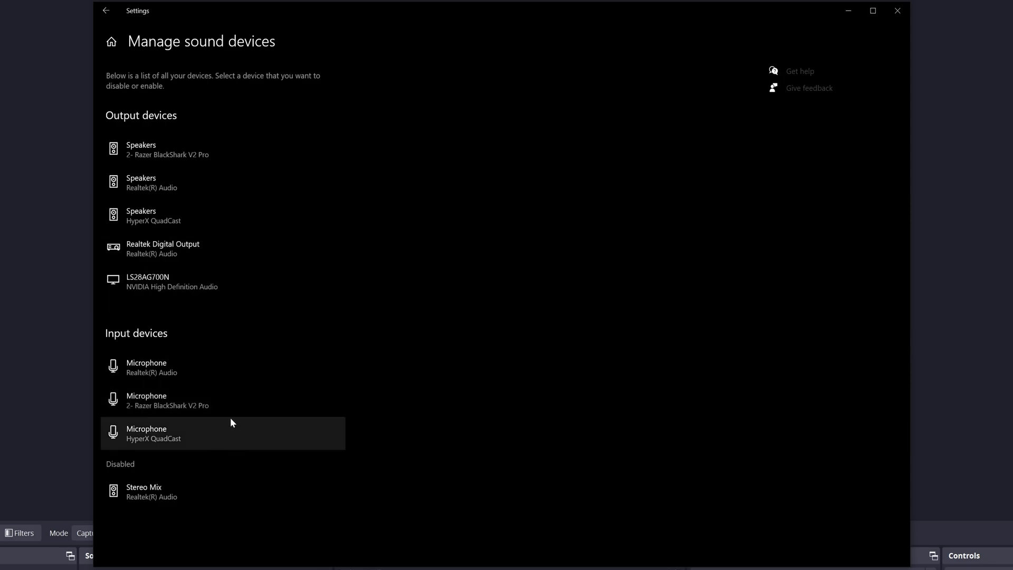
mouse_move(369, 423)
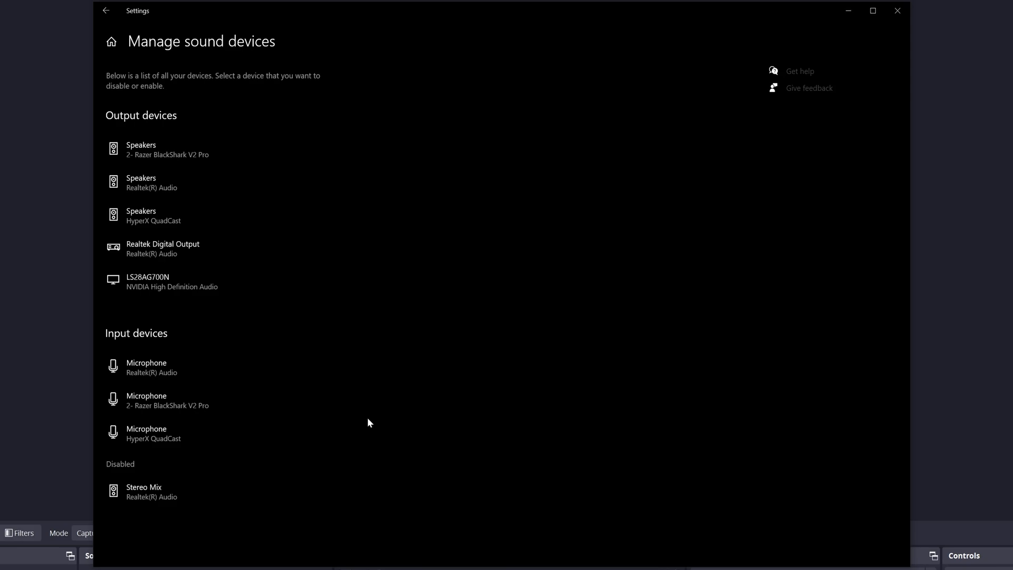
mouse_move(370, 412)
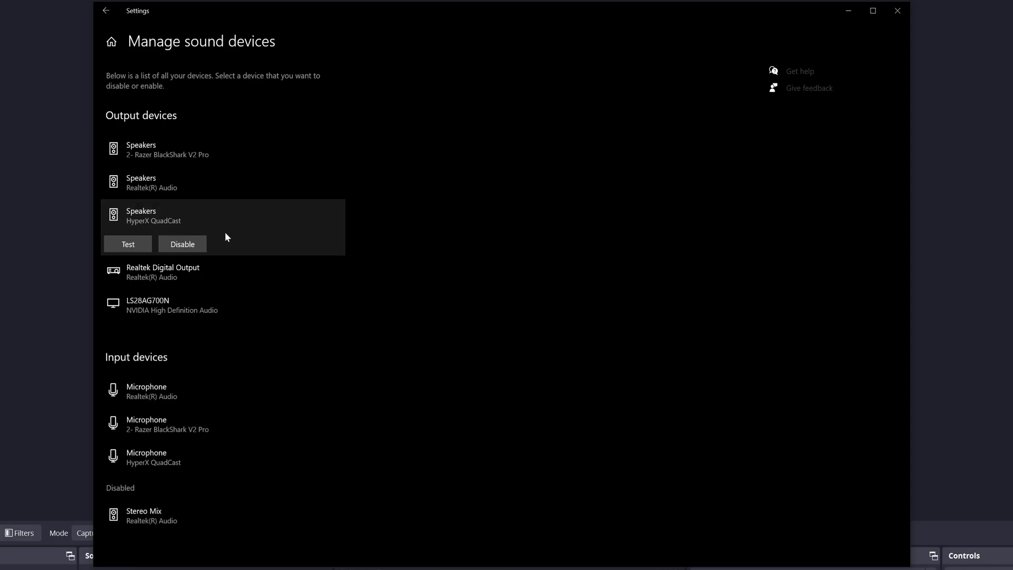
Disable the HyperX QuadCast speakers, the Realtek(R) Audio microphone and the BlackShark V2 Pro microphone.
click(183, 244)
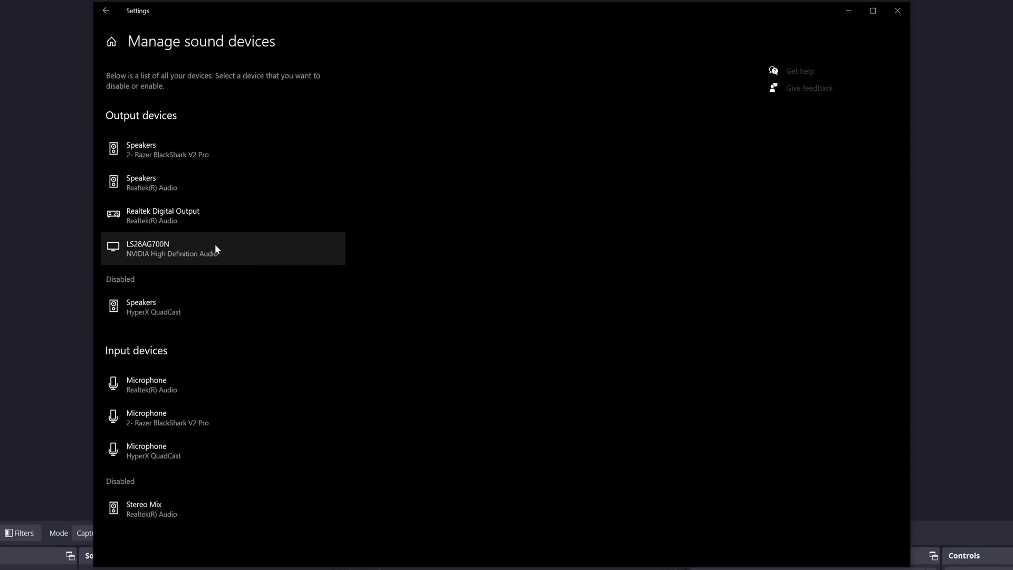
click(223, 384)
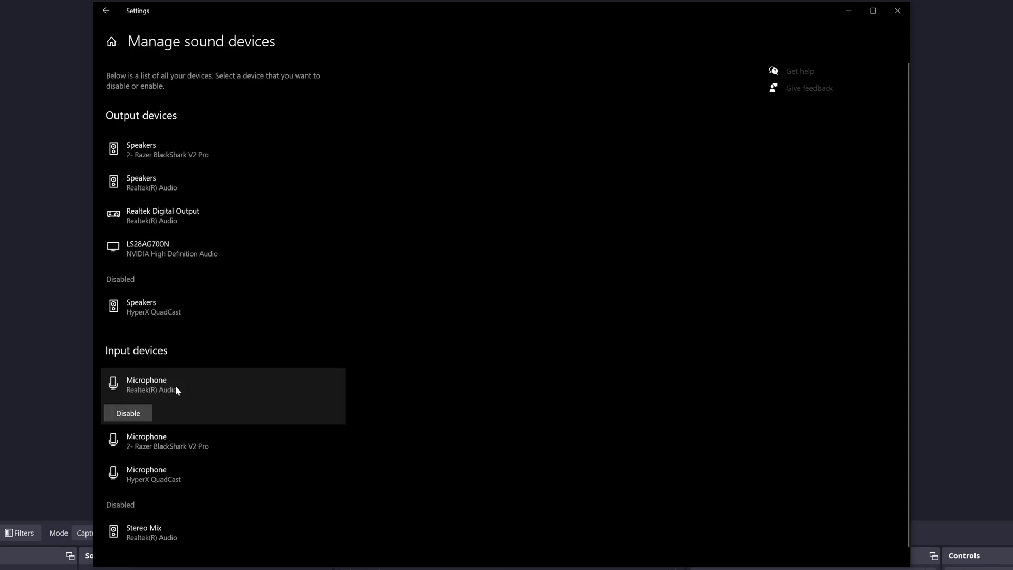
click(127, 413)
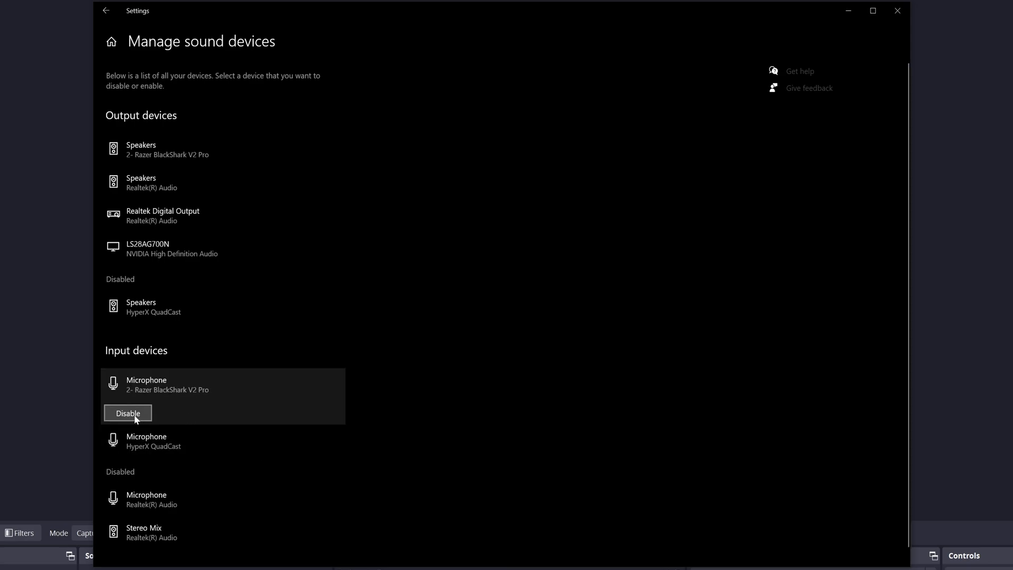
click(128, 412)
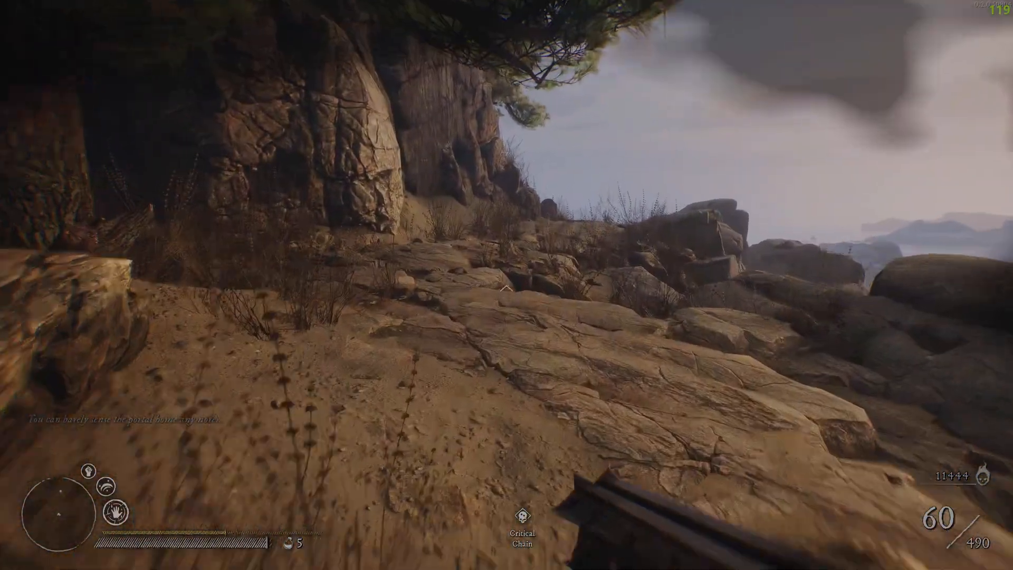
mouse_move(507, 285)
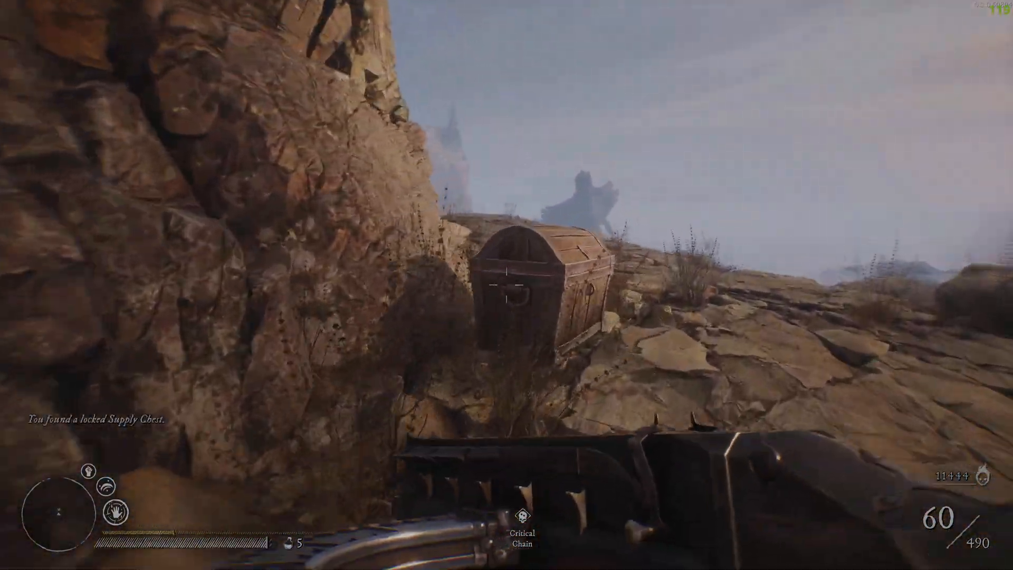